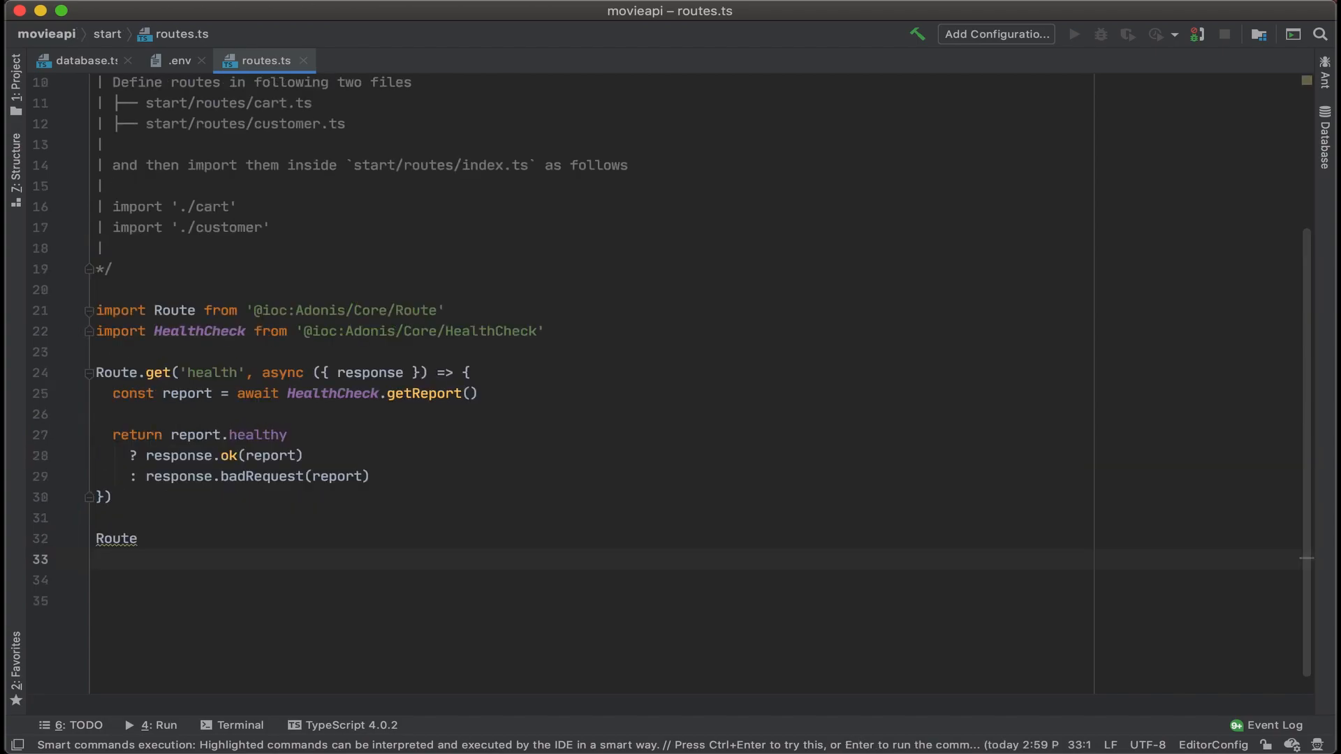
Step: Declare Route.resource('movies', 'MoviesControll…') pointing the movies resource at the Movies controller
{"action": "type", "text": ".resource()"}
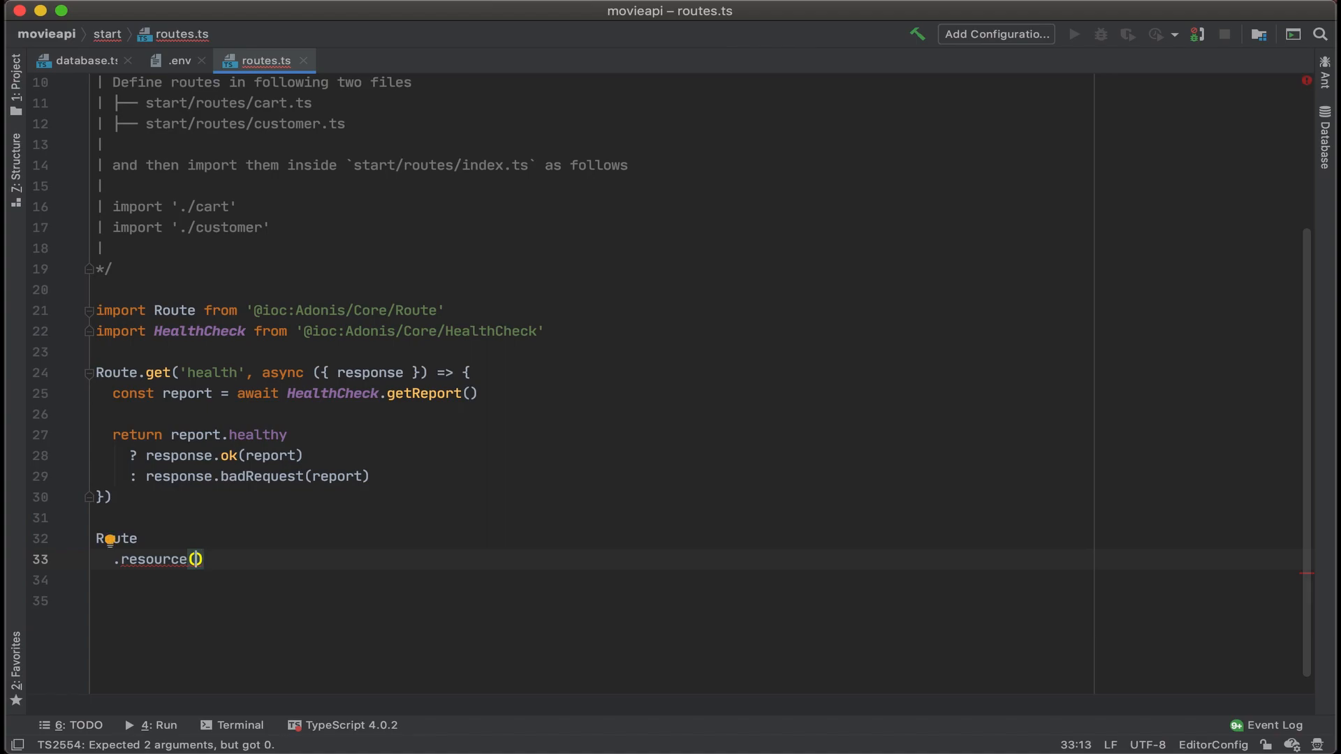
{"action": "type", "text": "'"}
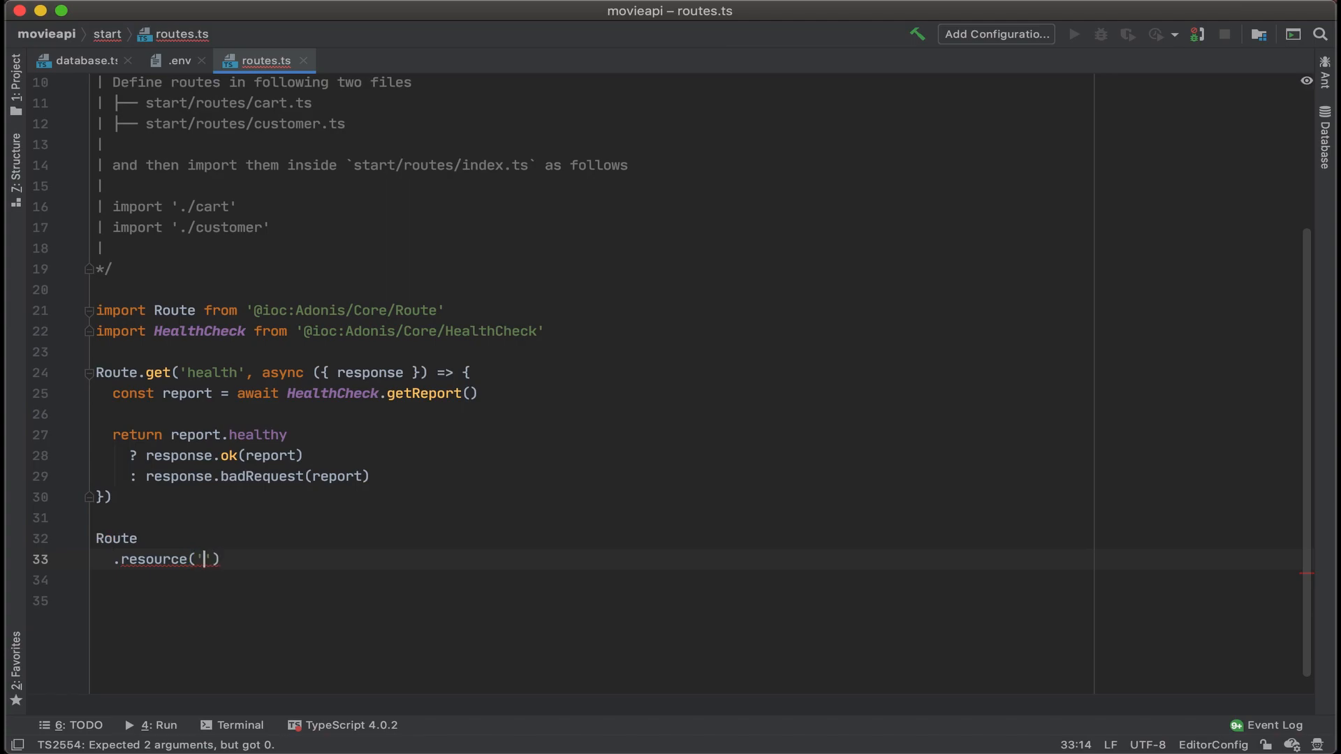
{"action": "type", "text": "movies"}
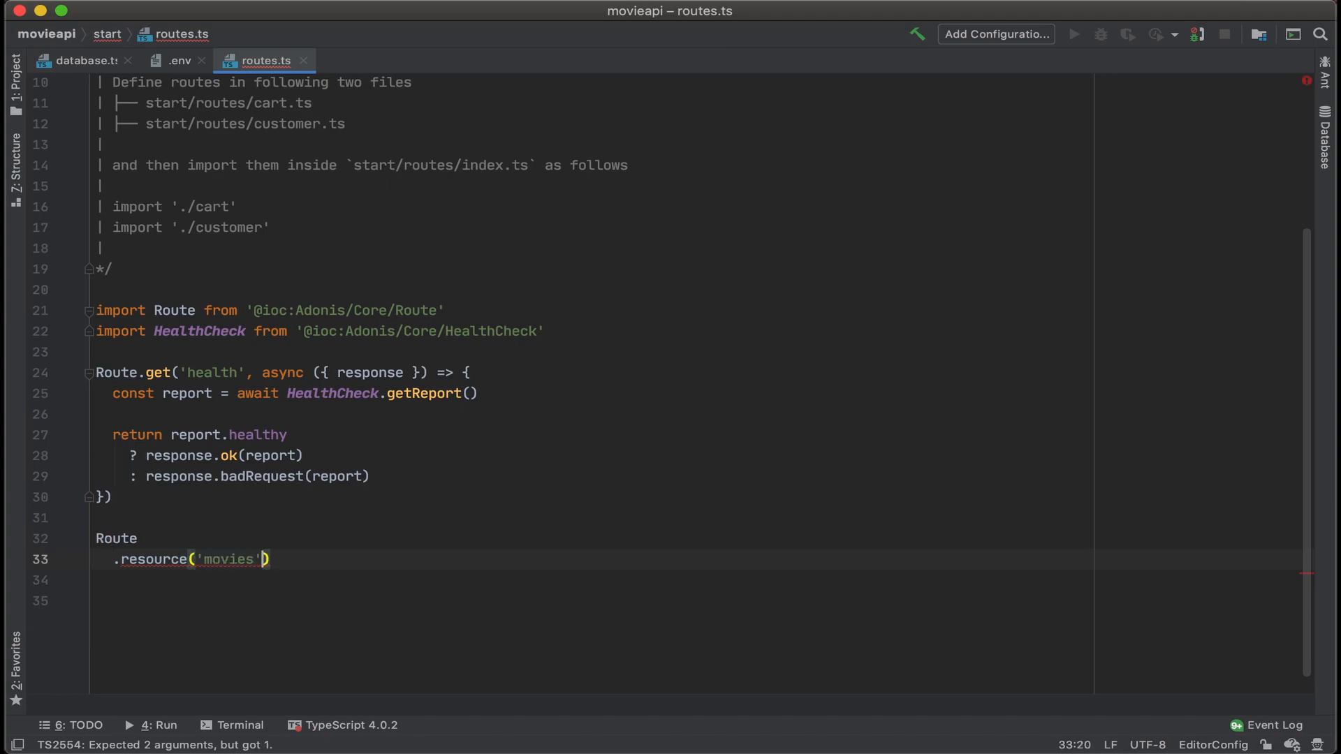
{"action": "type", "text": ", ''"}
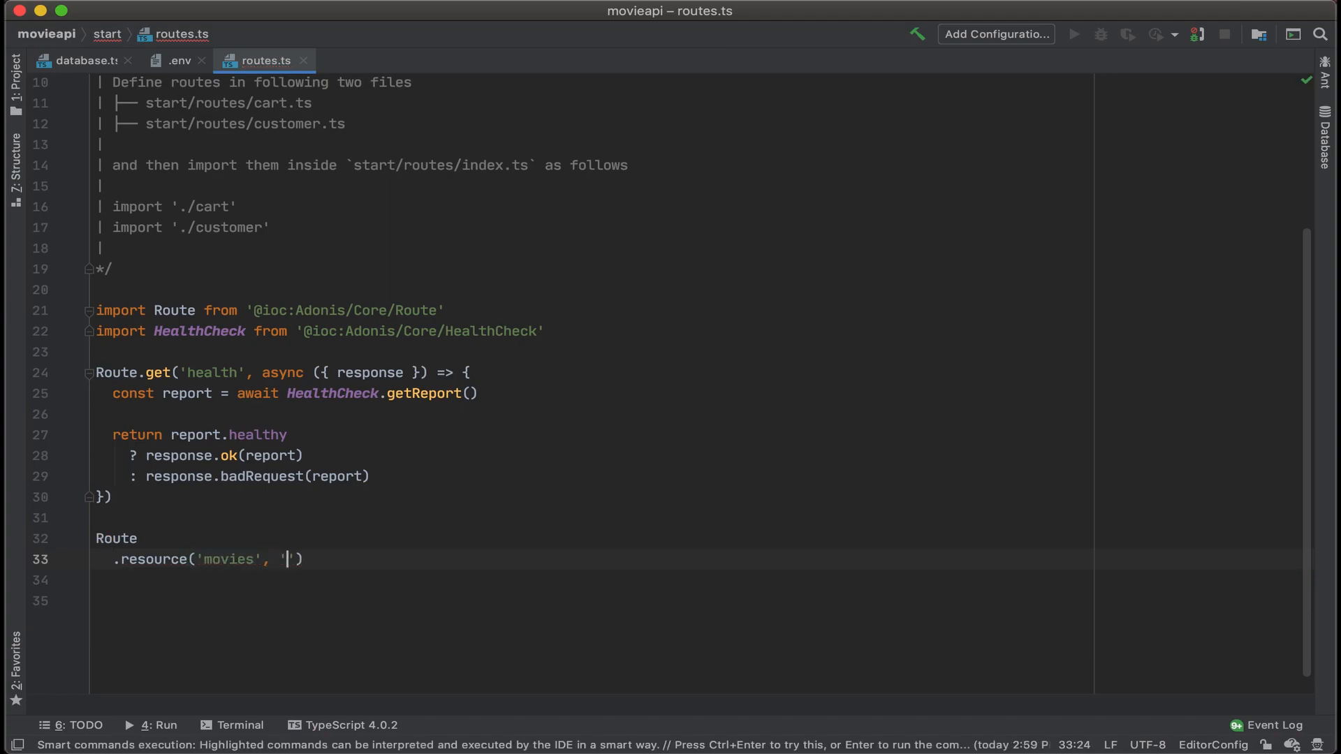
{"action": "type", "text": "Movies"}
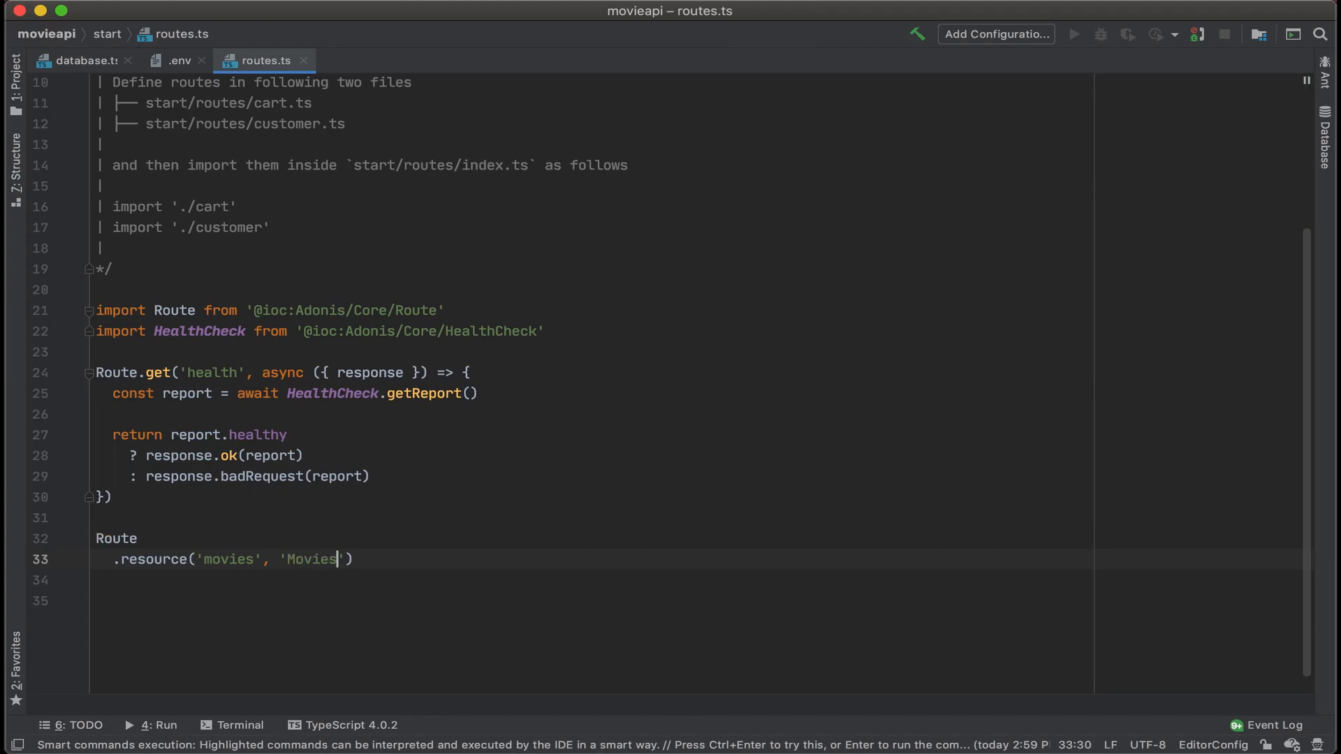
{"action": "type", "text": "Controll"}
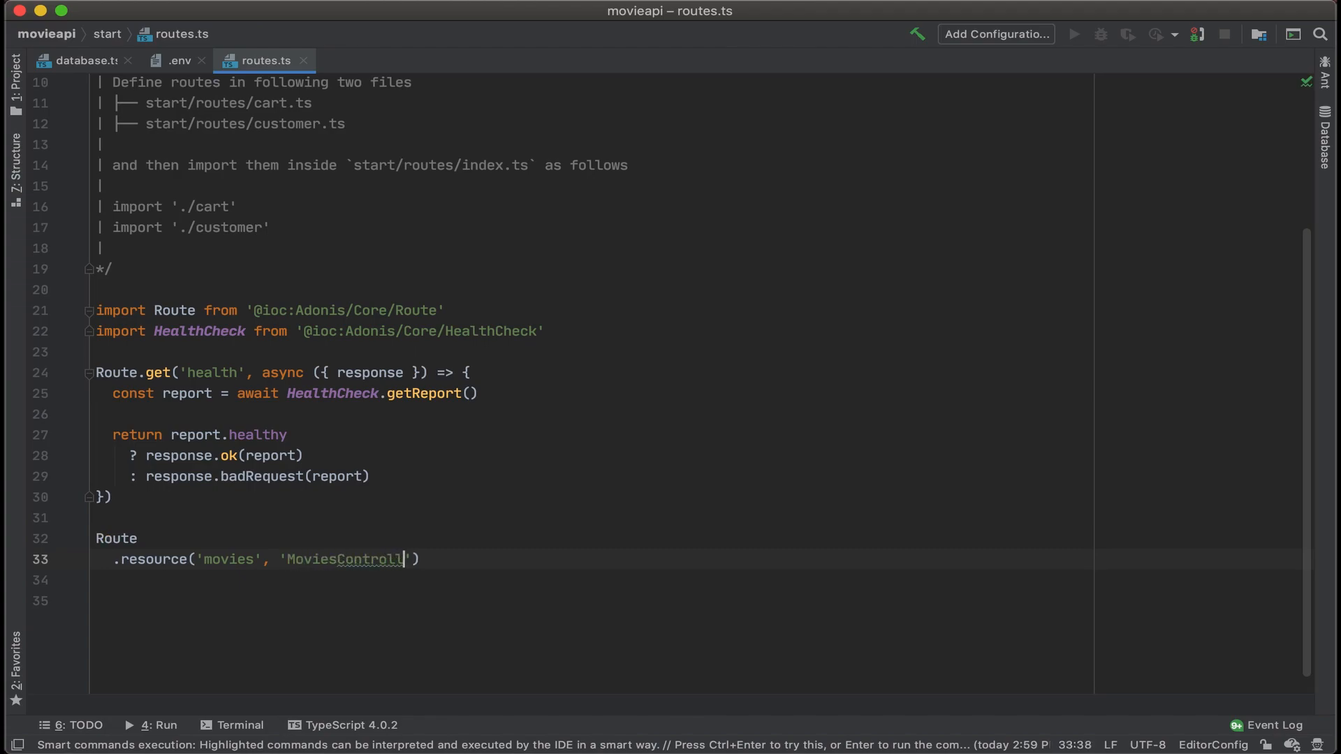
Step: Run 'node ace serve --watch' in the terminal so the dev server listens on port 3333
{"action": "left_click", "coordinate": [241, 725]}
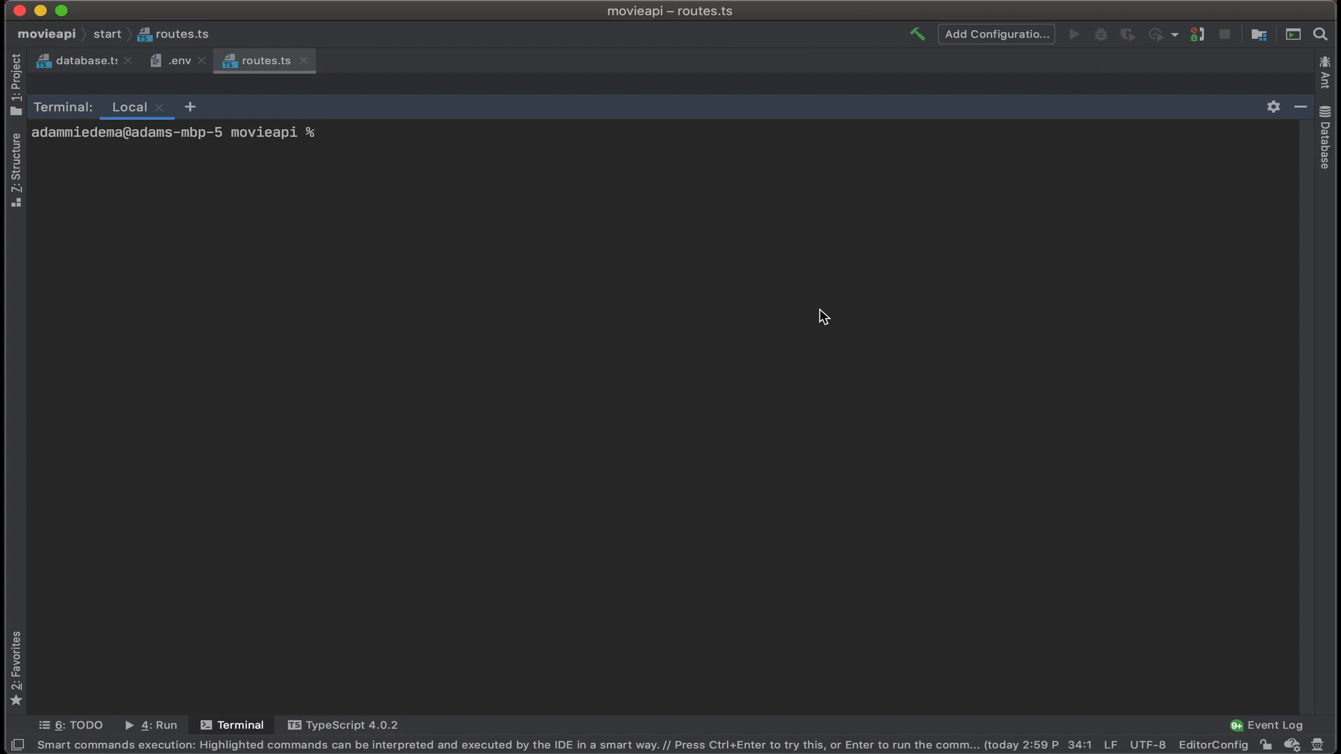
{"action": "type", "text": "node ace"}
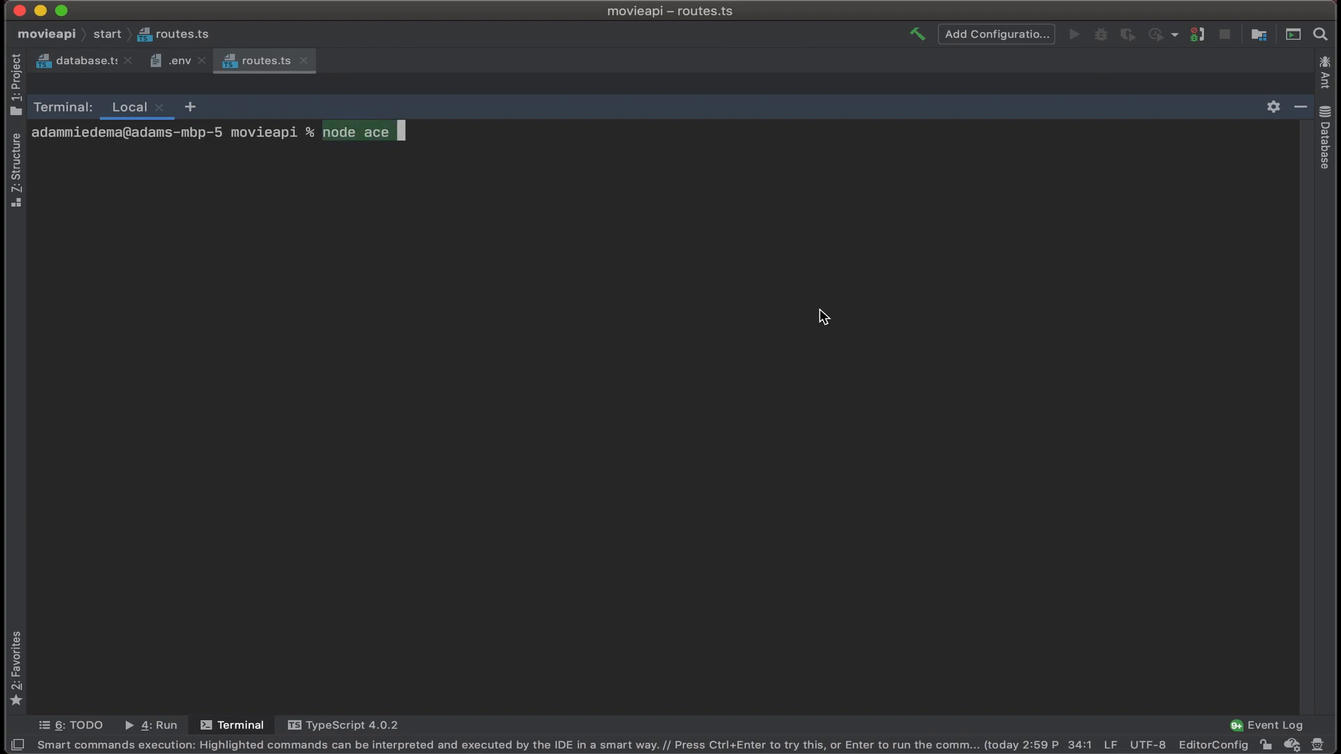
{"action": "type", "text": "serve --watch"}
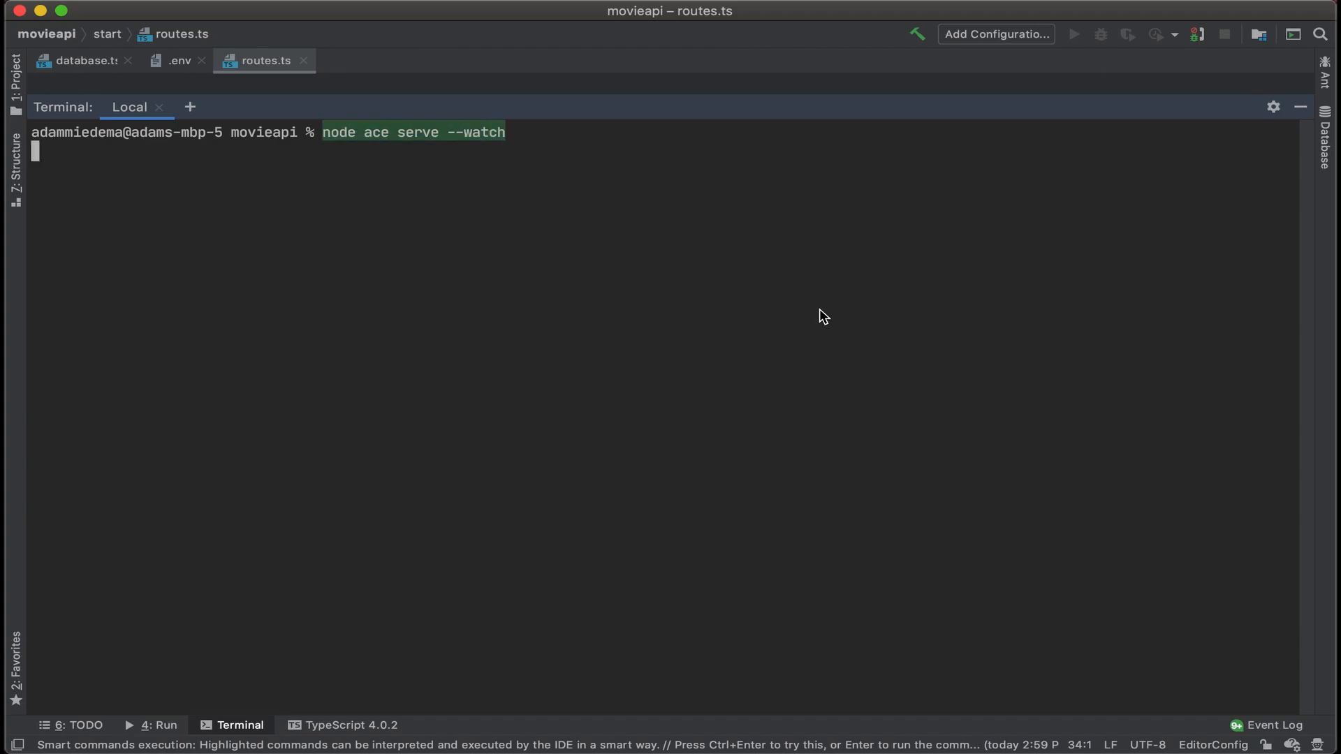
{"action": "key", "text": "Enter"}
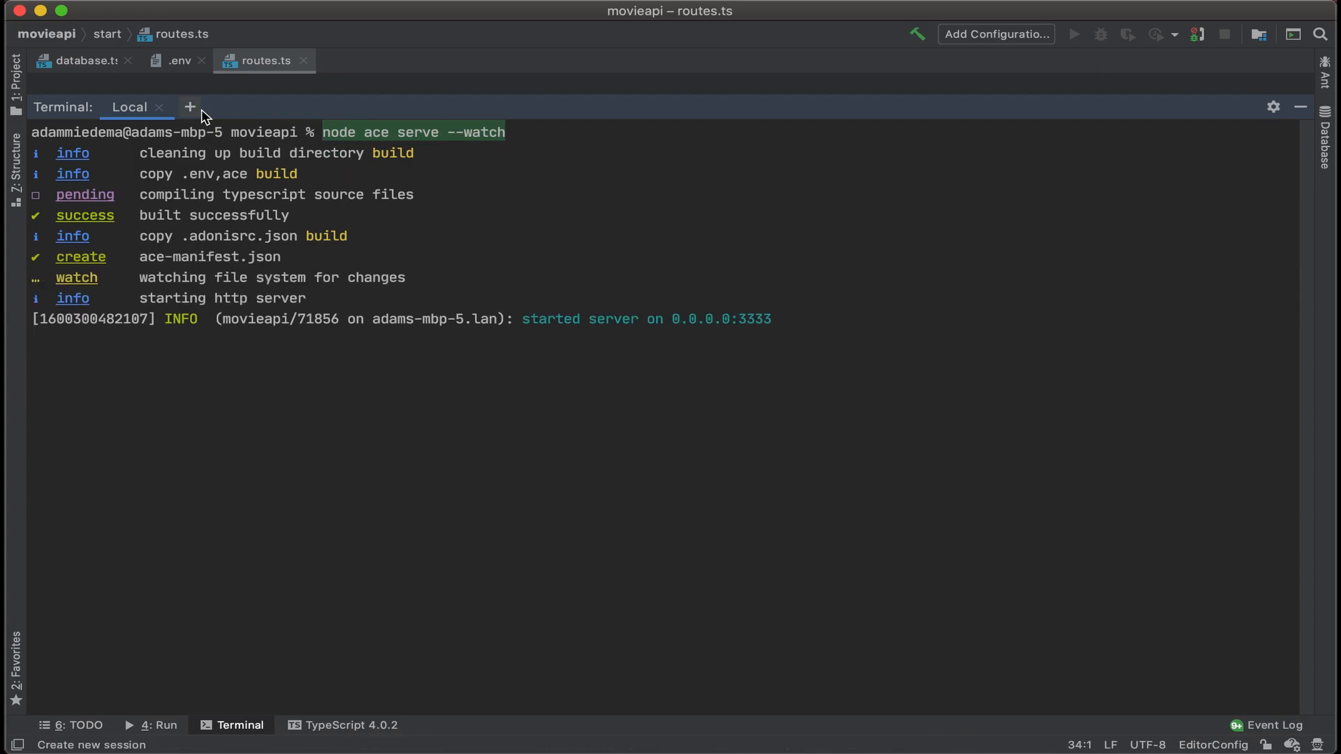
Step: Run 'node ace list:routes' in a new terminal session and highlight the movies show route
{"action": "left_click", "coordinate": [190, 107]}
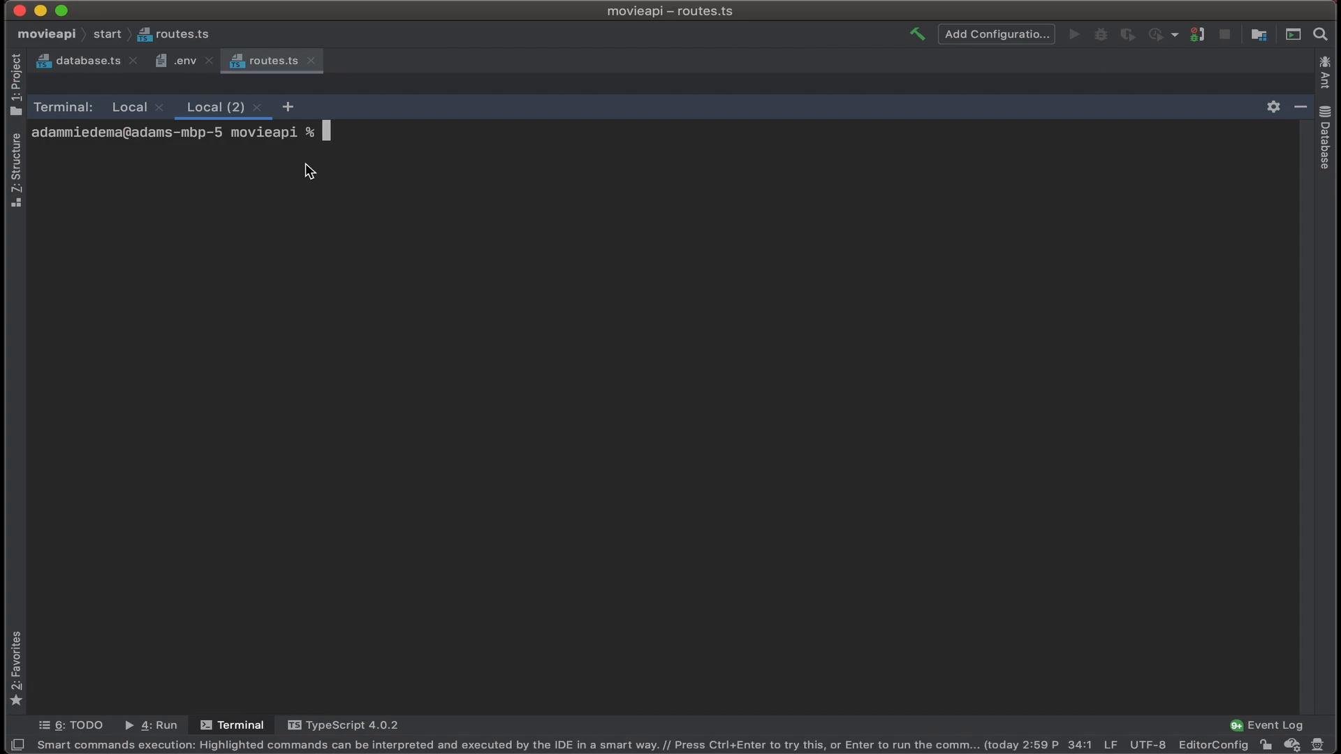
{"action": "type", "text": "node ace"}
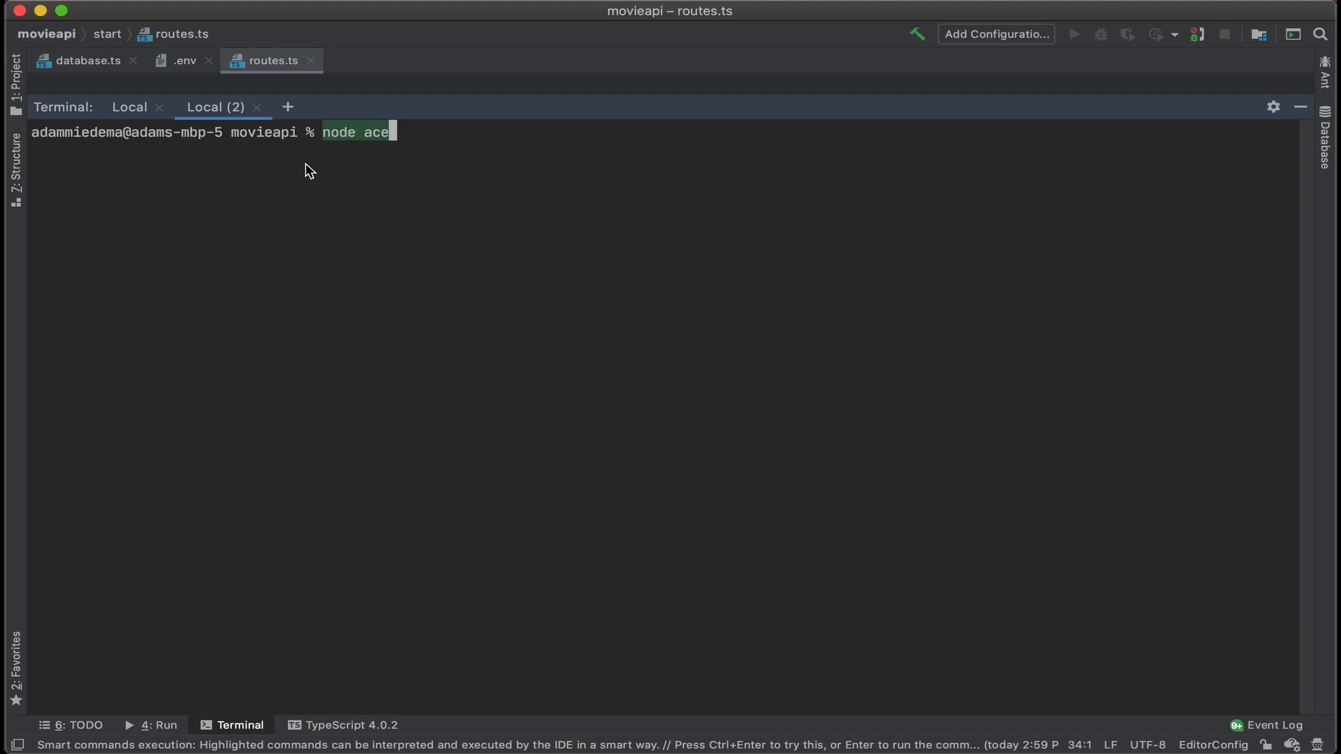
{"action": "type", "text": "list:routes"}
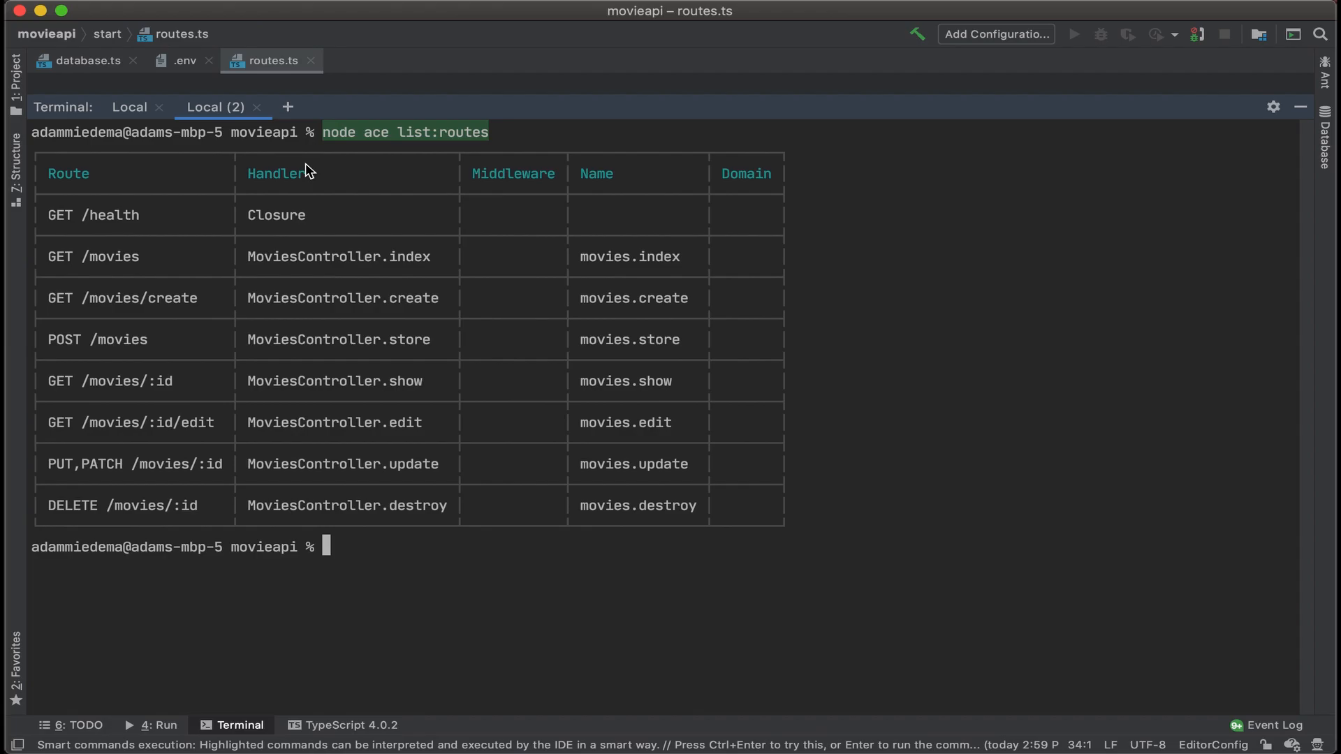
{"action": "mouse_move", "coordinate": [314, 183]}
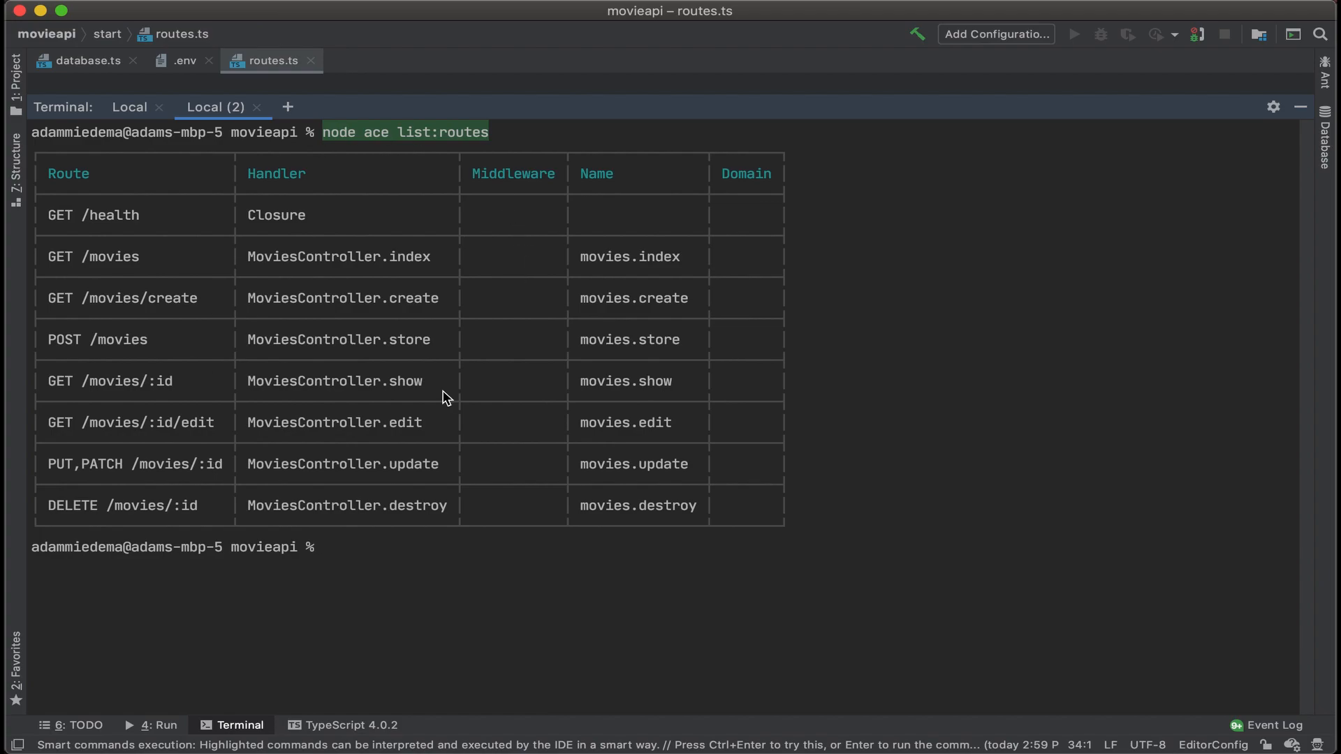
{"action": "mouse_move", "coordinate": [417, 260]}
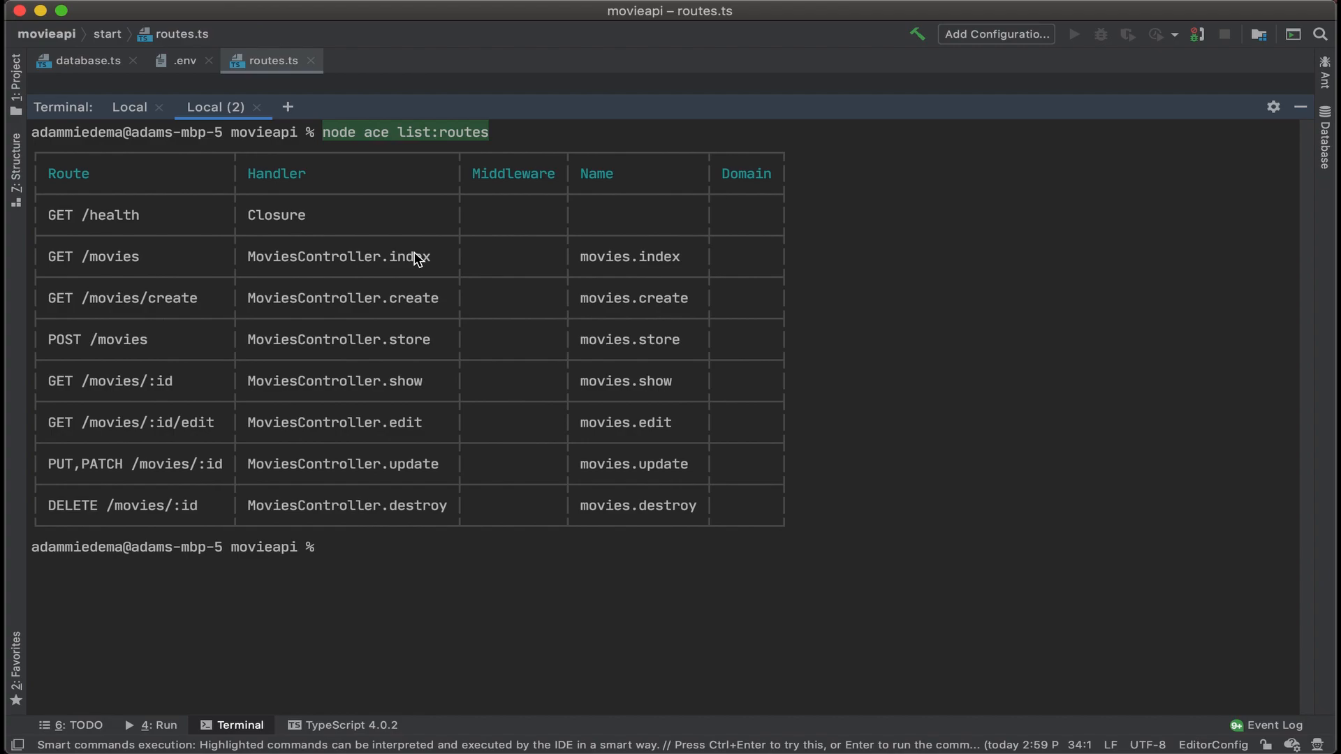
{"action": "double_click", "coordinate": [337, 255]}
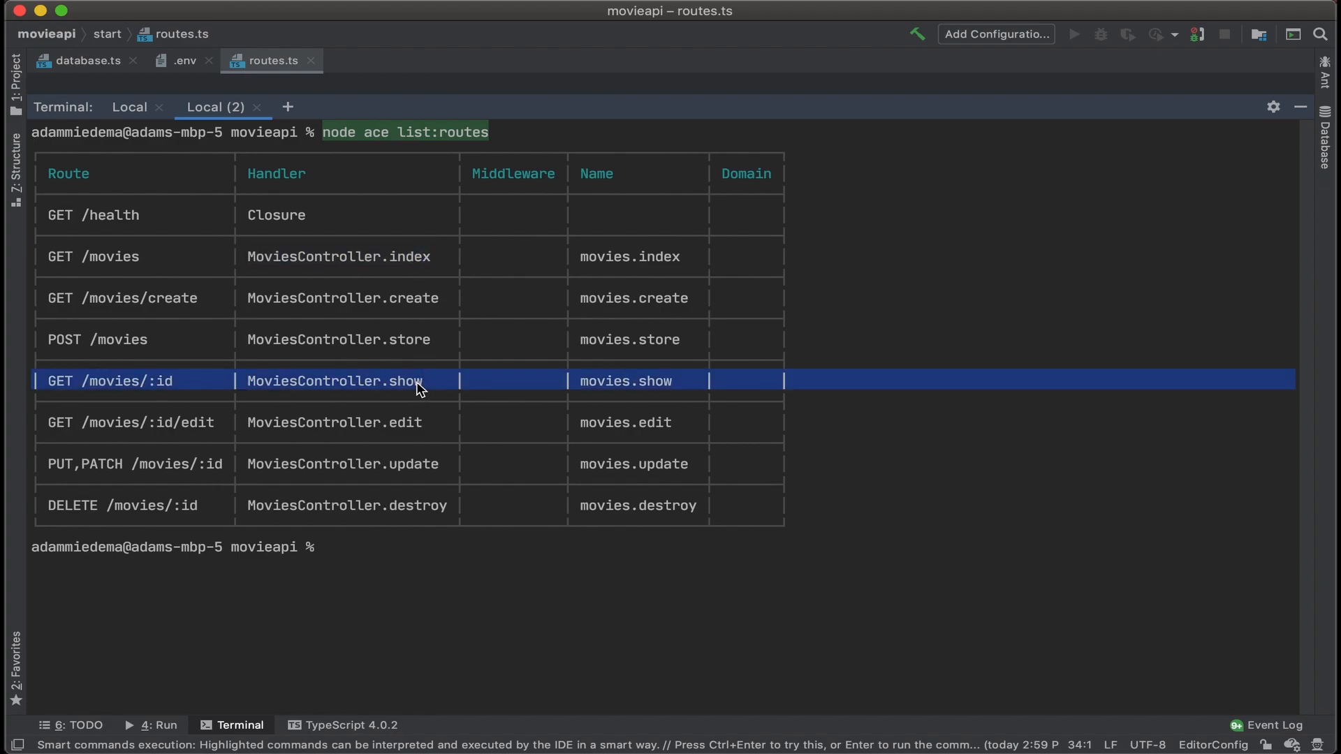
{"action": "mouse_move", "coordinate": [508, 391]}
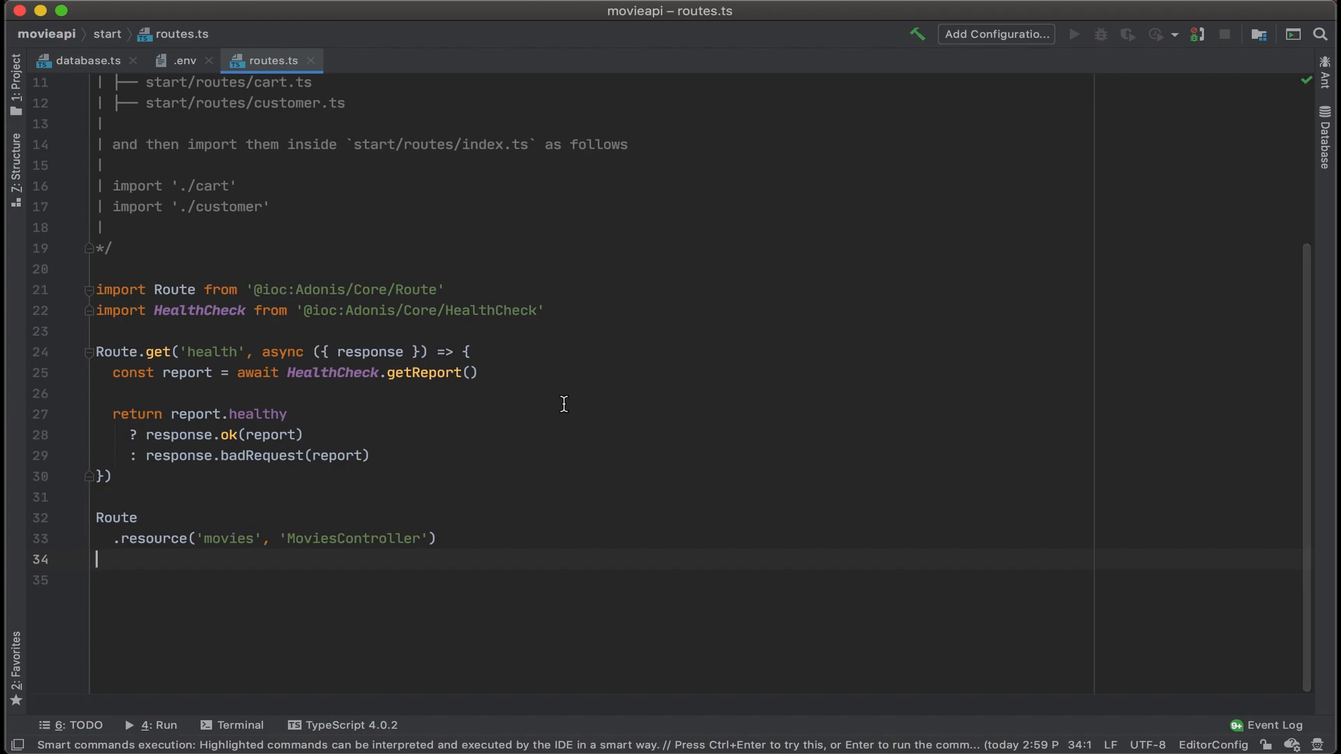
Step: Append .only(['index', 'show']) to the movies resource, discarding a half-written .except call
{"action": "scroll", "scroll_direction": "down", "scroll_amount": 3}
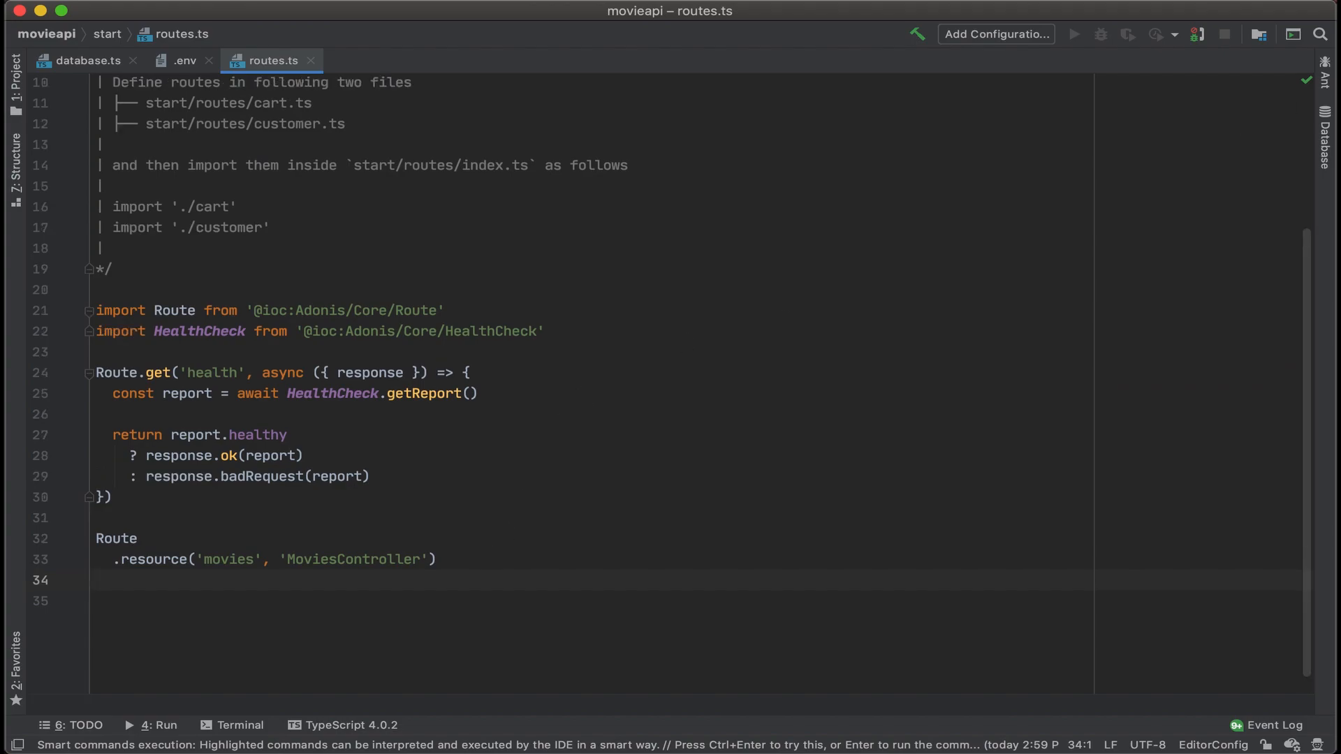
{"action": "type", "text": ".only(["}
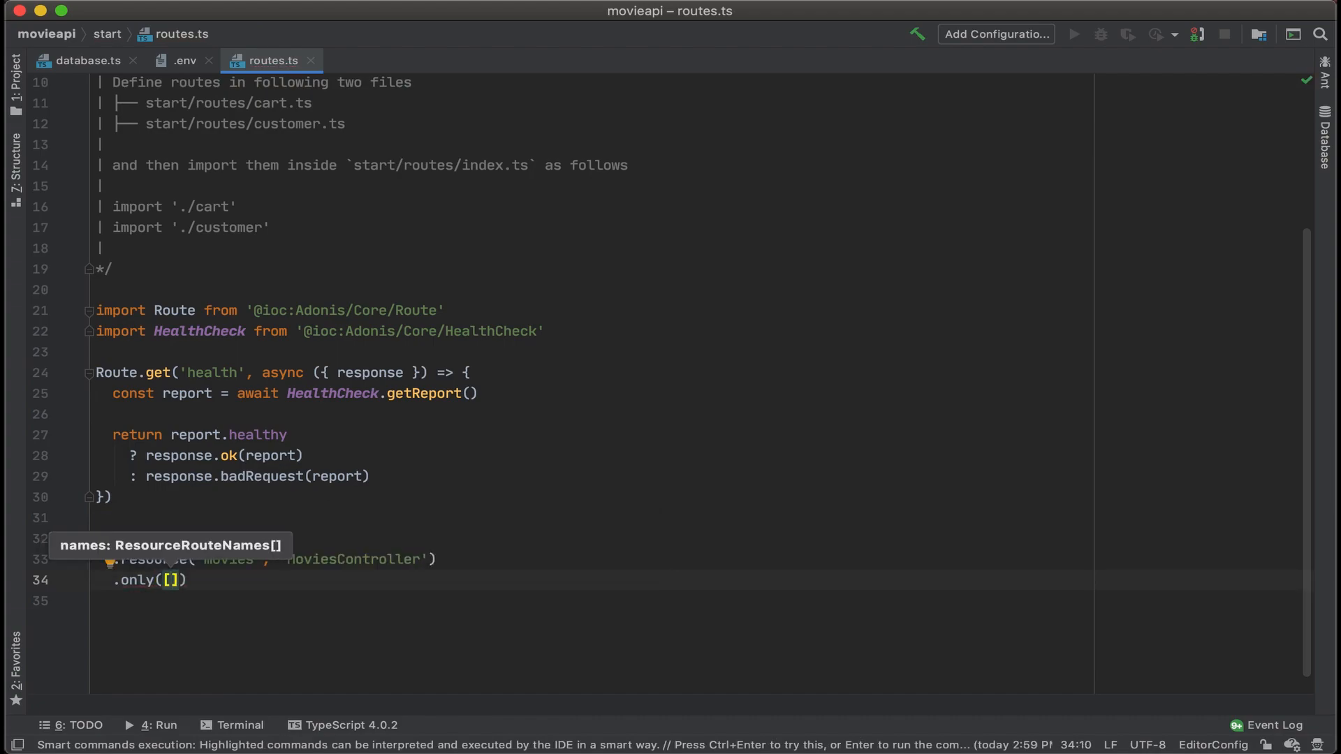
{"action": "type", "text": "'index'"}
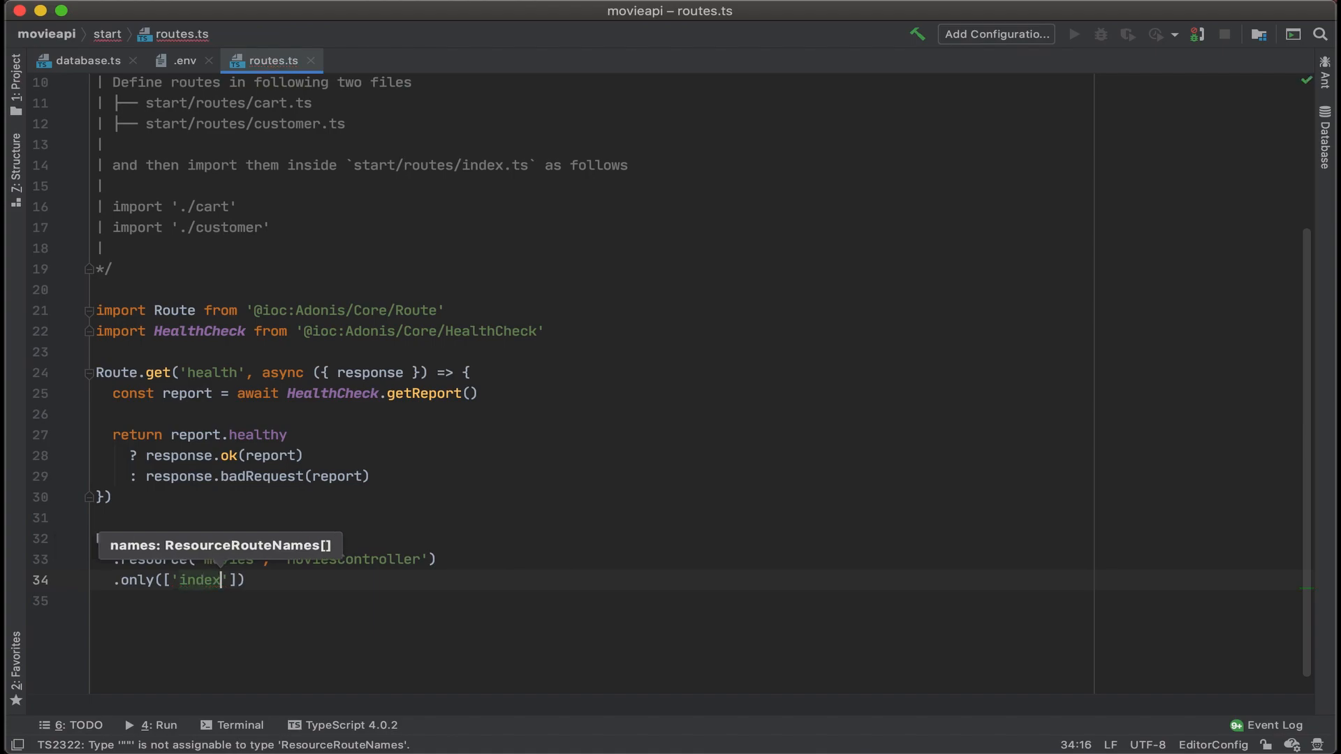
{"action": "type", "text": ", 'show"}
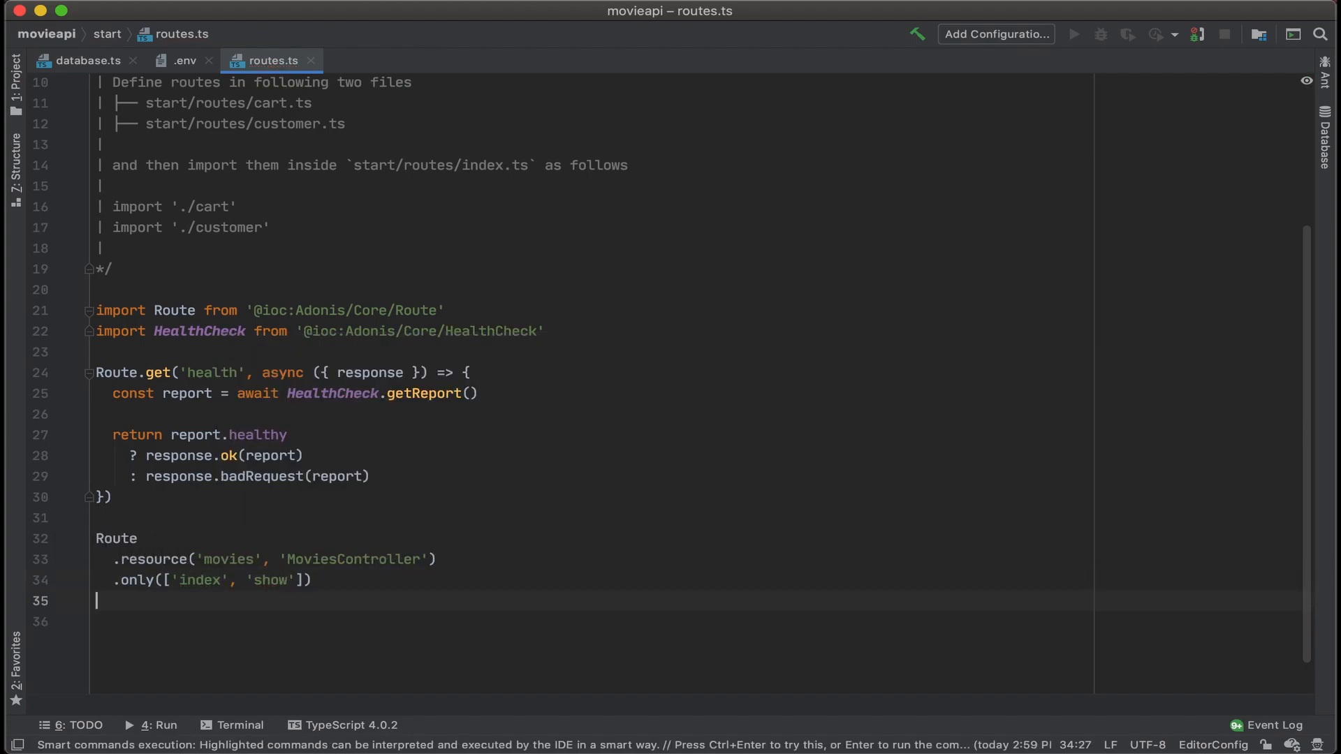
{"action": "type", "text": ".excep"}
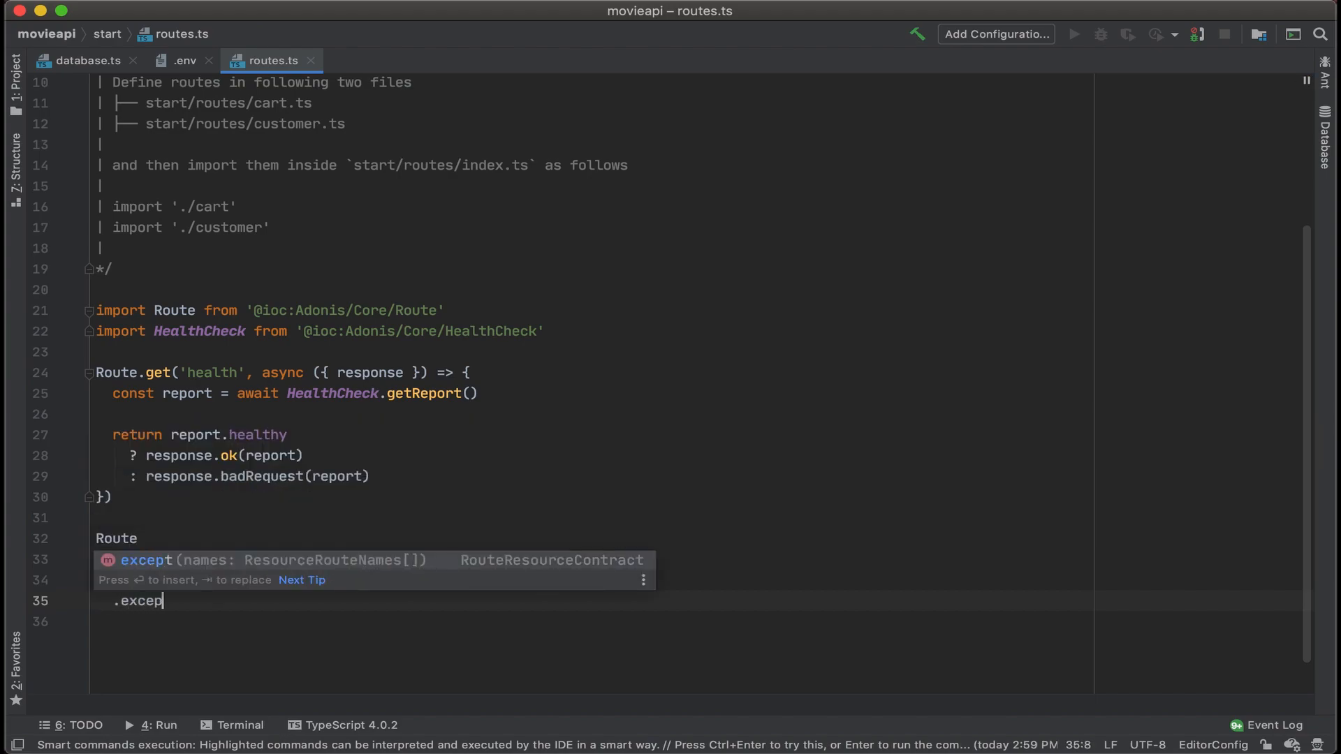
{"action": "type", "text": "t"}
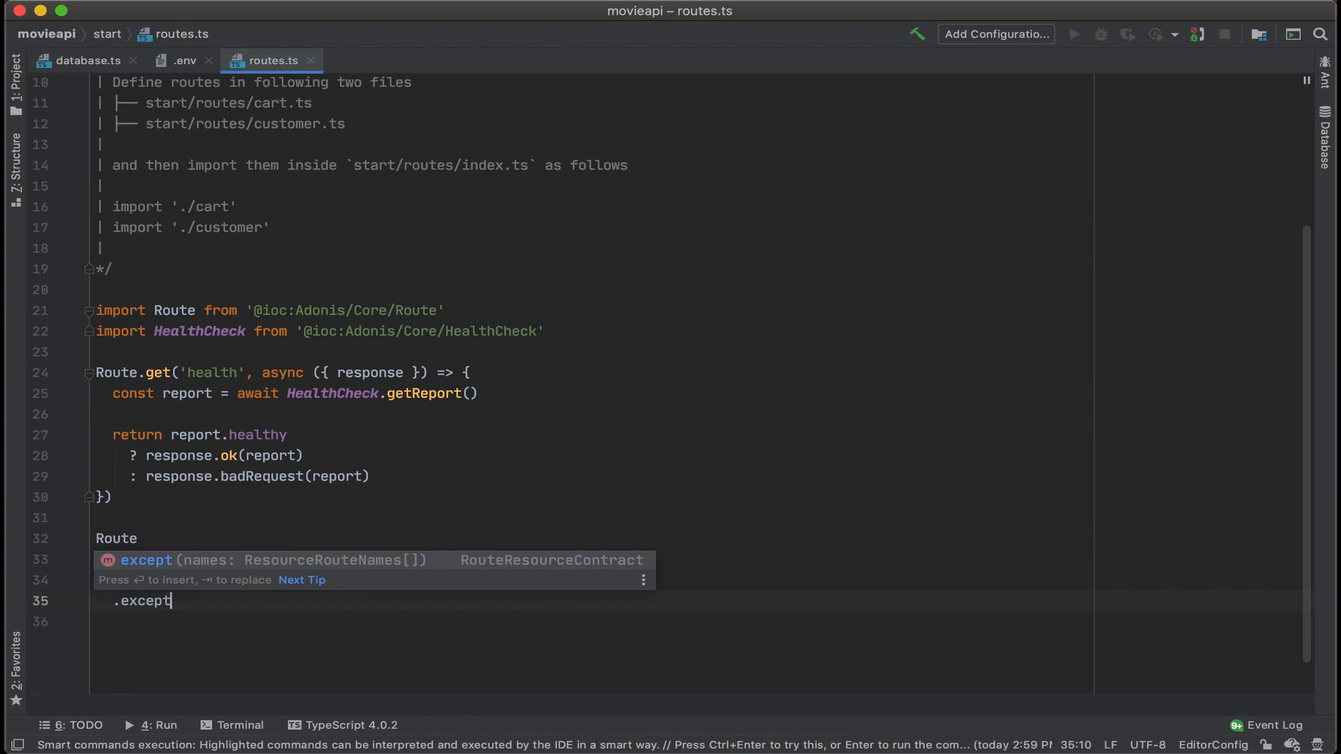
{"action": "key", "text": "backspace"}
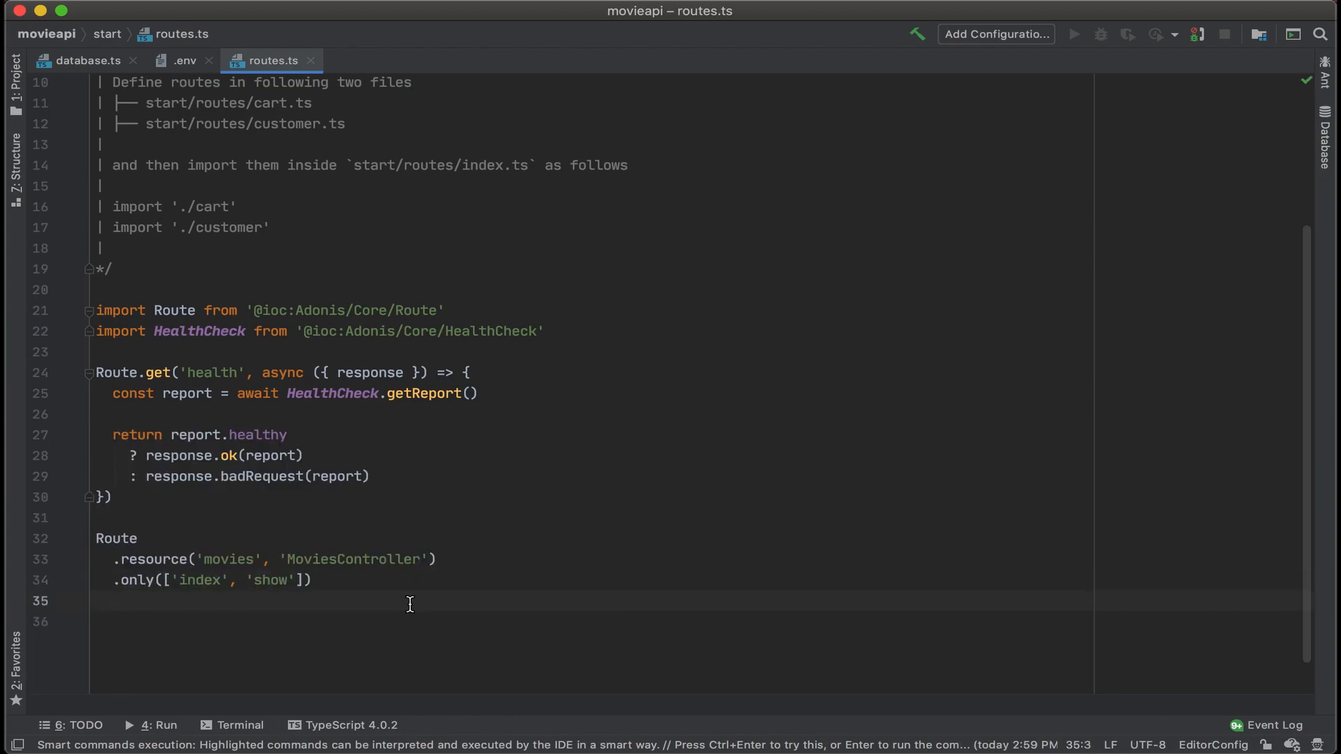
Step: Add .apiOnly() to the movies route chain and return to the terminal
{"action": "type", "text": ".apiOnly("}
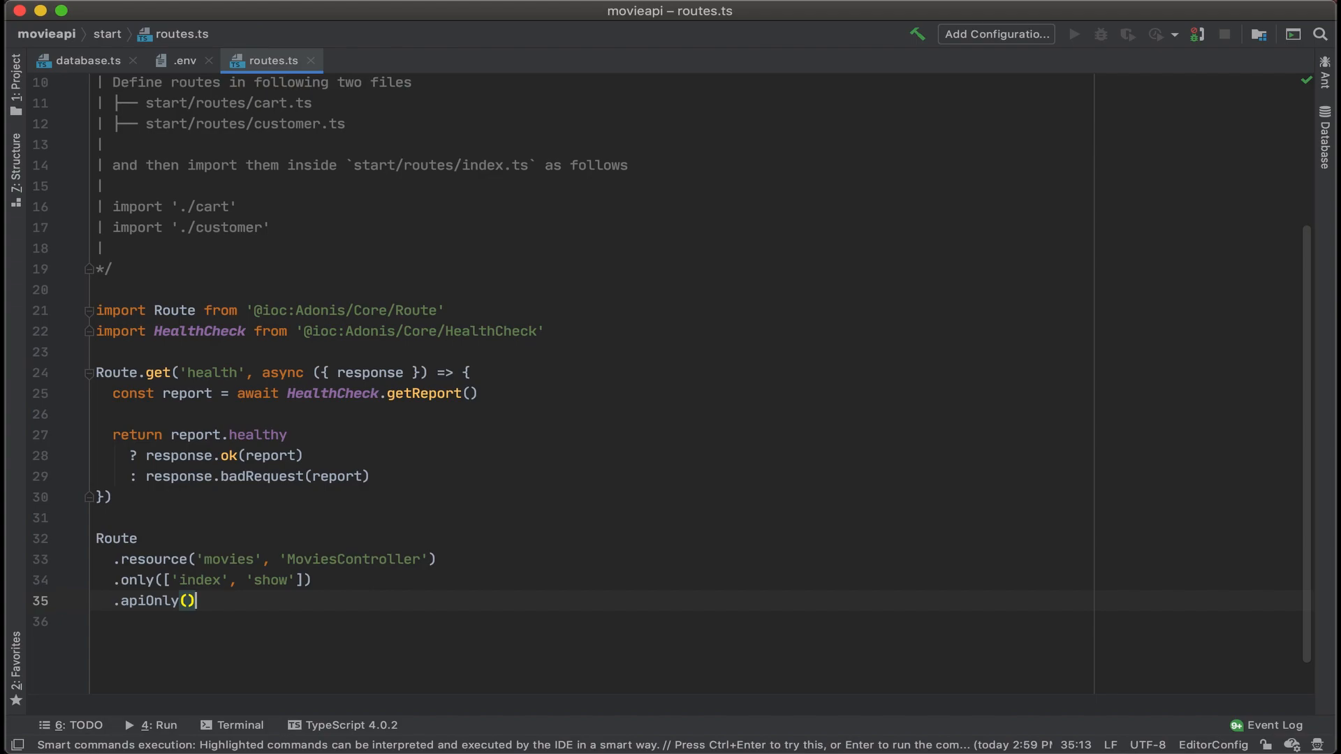
{"action": "left_click", "coordinate": [239, 725]}
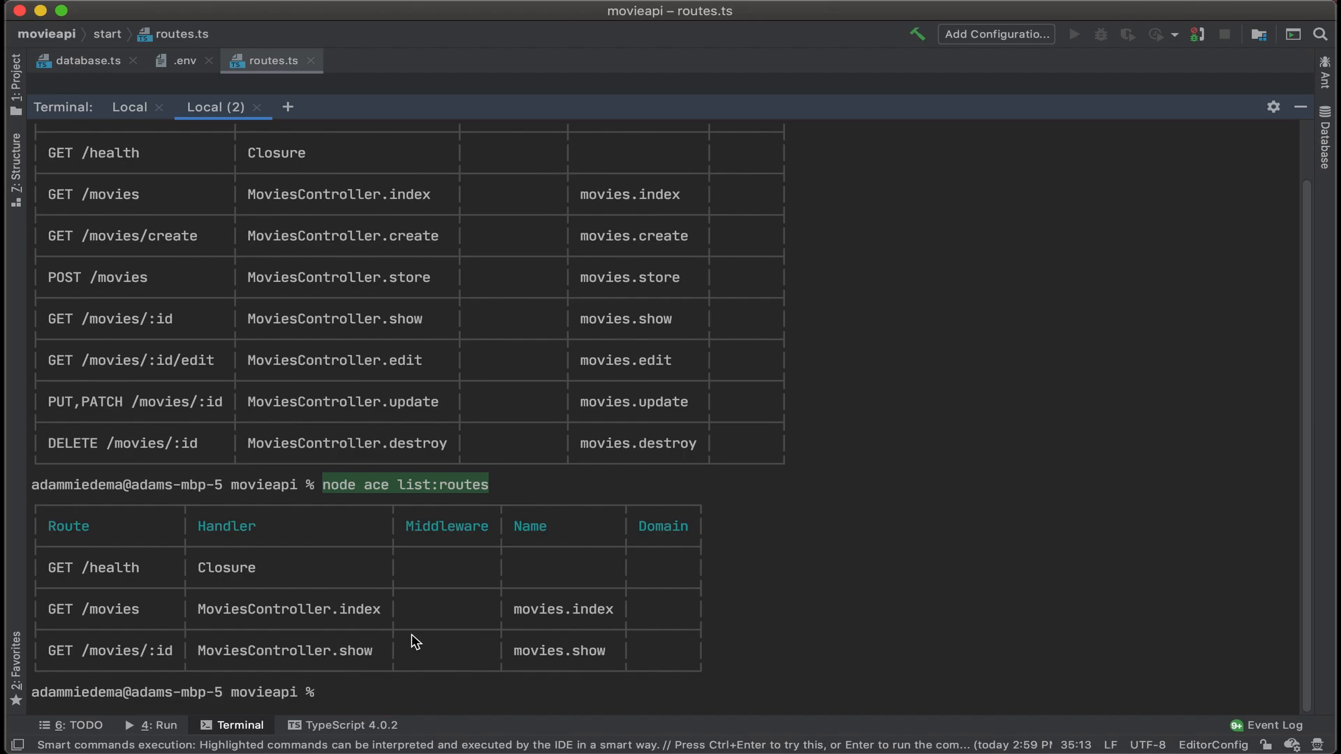
{"action": "mouse_move", "coordinate": [275, 624]}
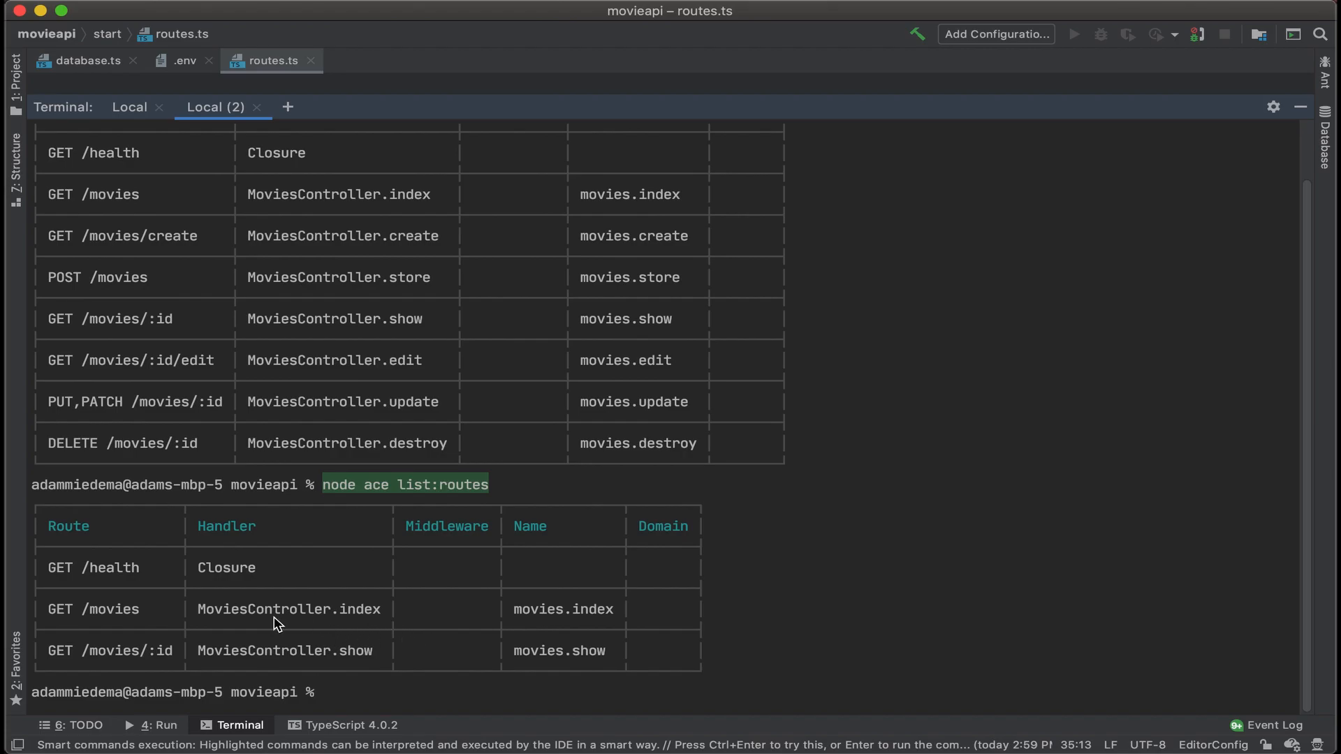
{"action": "mouse_move", "coordinate": [249, 653]}
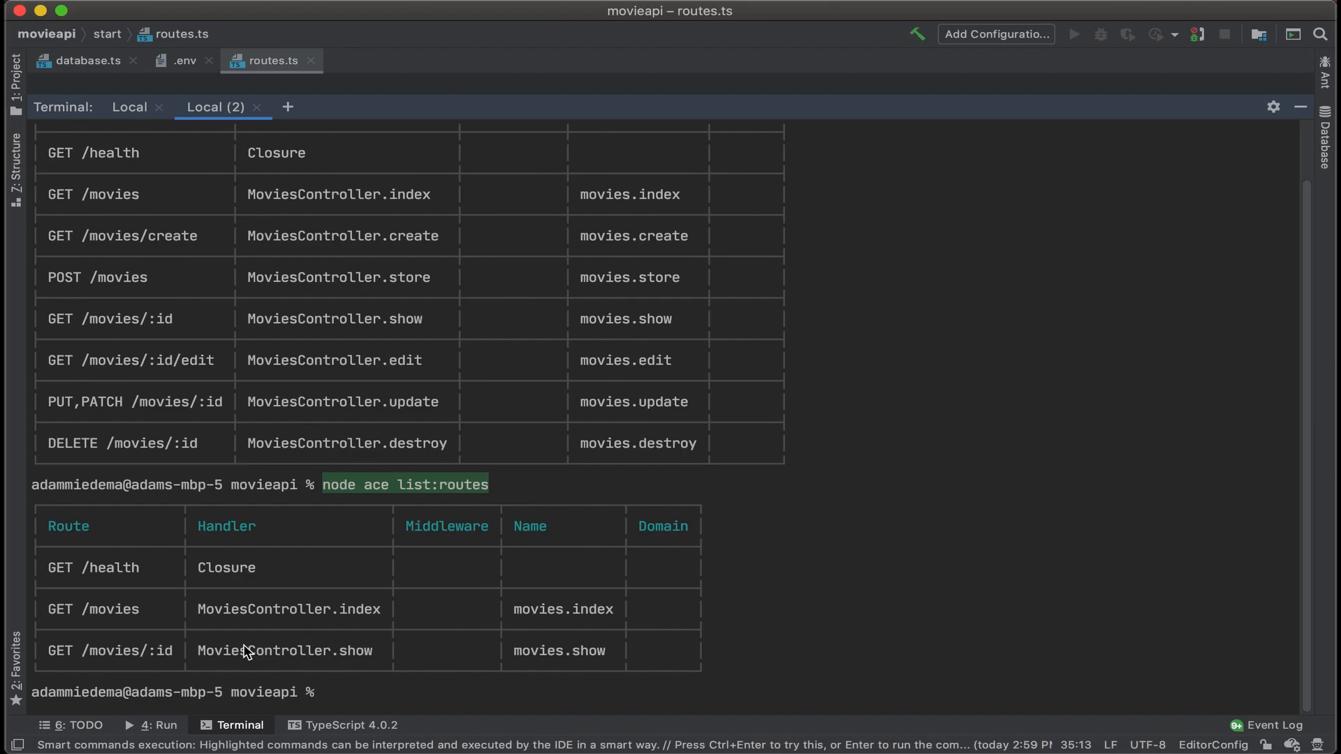